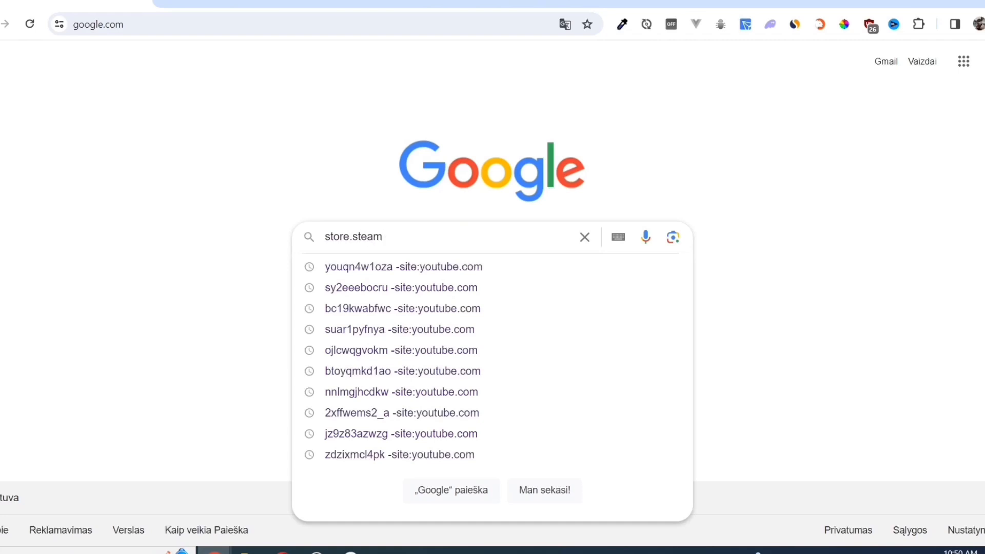
# Step: Go to store.steampowered.com from the Google search box
pyautogui.press('Enter')
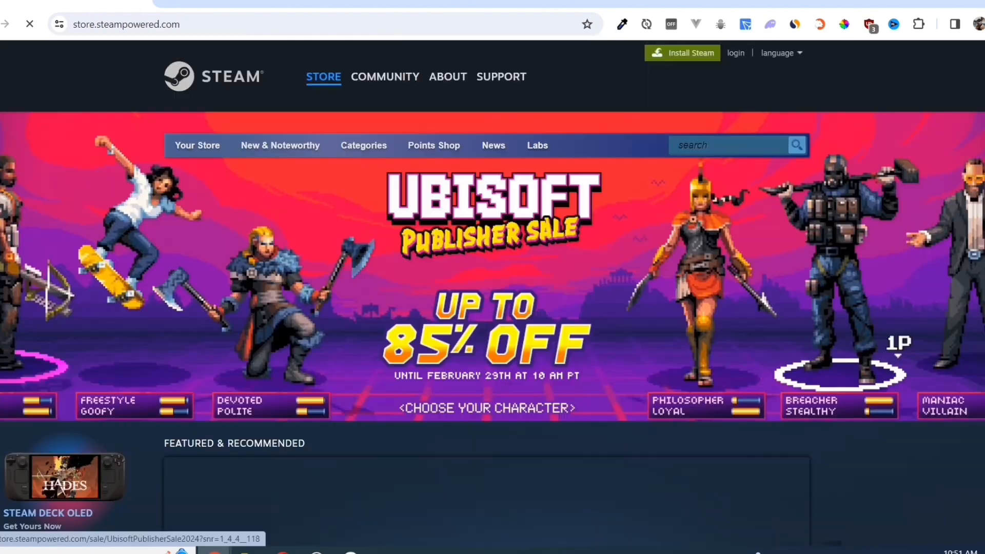
# Step: Download SteamSetup from the About page, run the installer, and finish with Run Steam checked
pyautogui.click(448, 76)
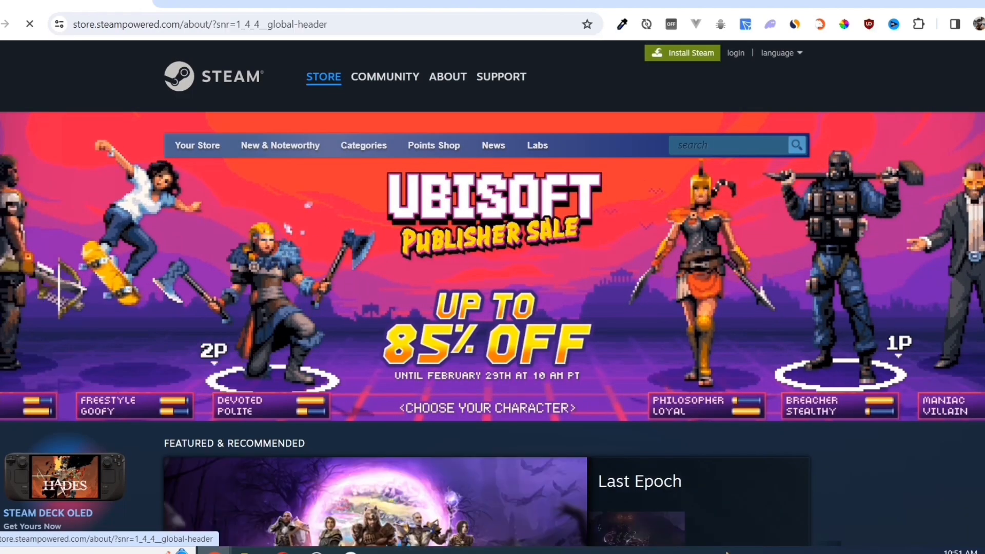
pyautogui.click(447, 77)
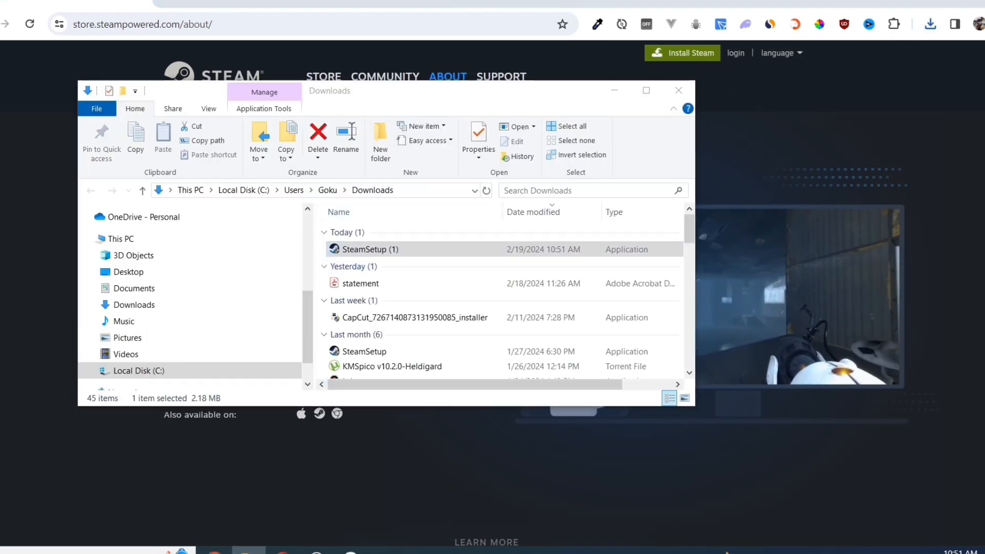
pyautogui.doubleClick(370, 249)
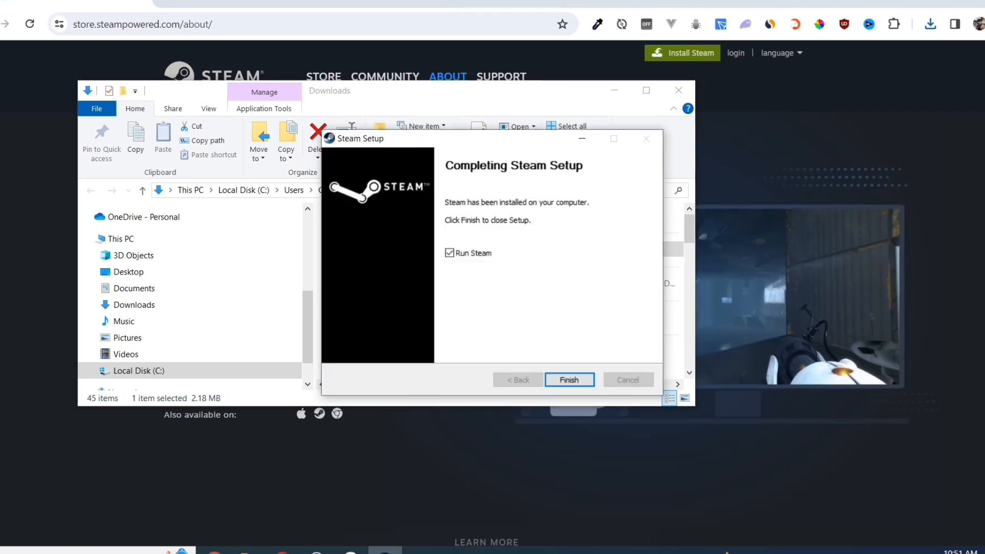
pyautogui.click(568, 380)
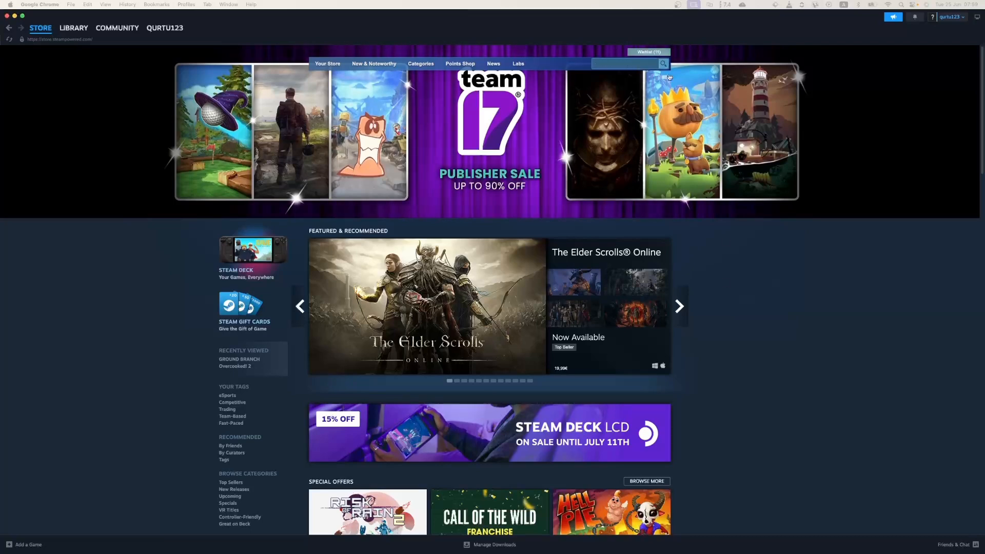
# Step: Search 'FLATHEAd', add Flathead to the cart, and continue from the cart to payment
pyautogui.write('FLATHEAd')
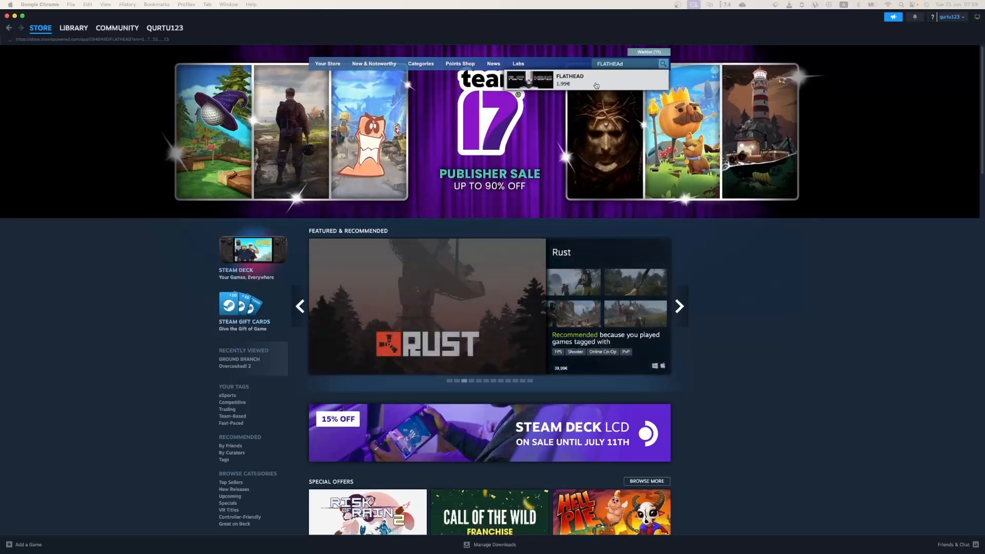
pyautogui.click(569, 78)
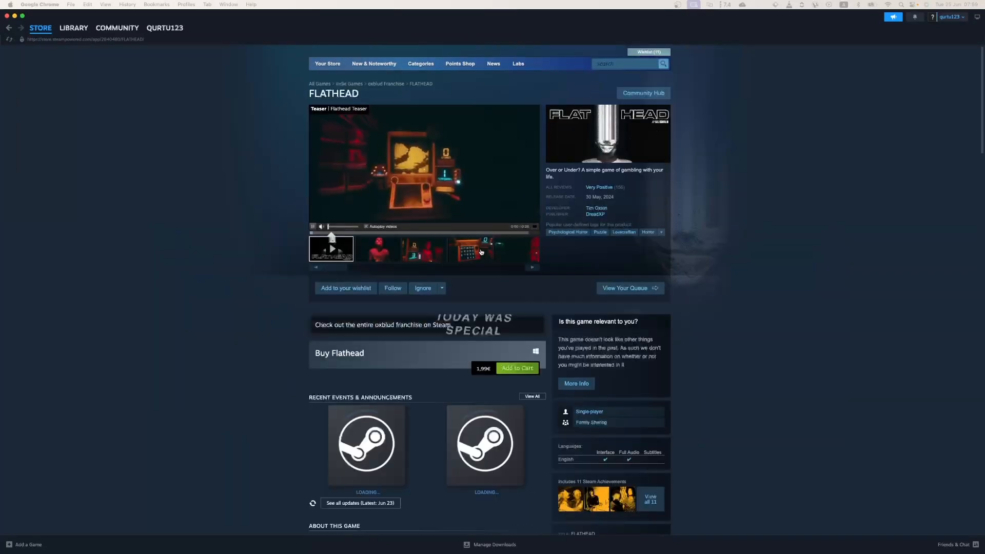
pyautogui.scroll(-3)
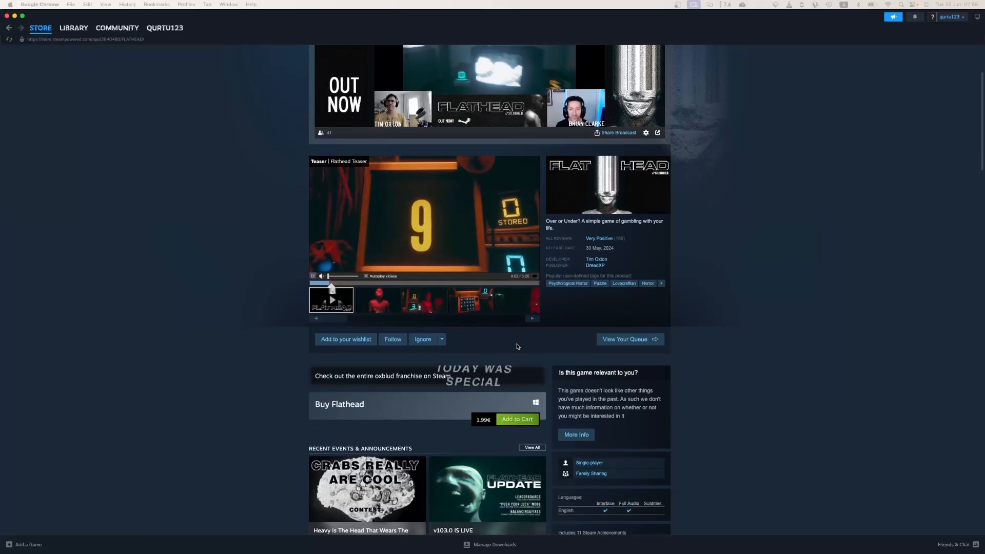
pyautogui.click(517, 419)
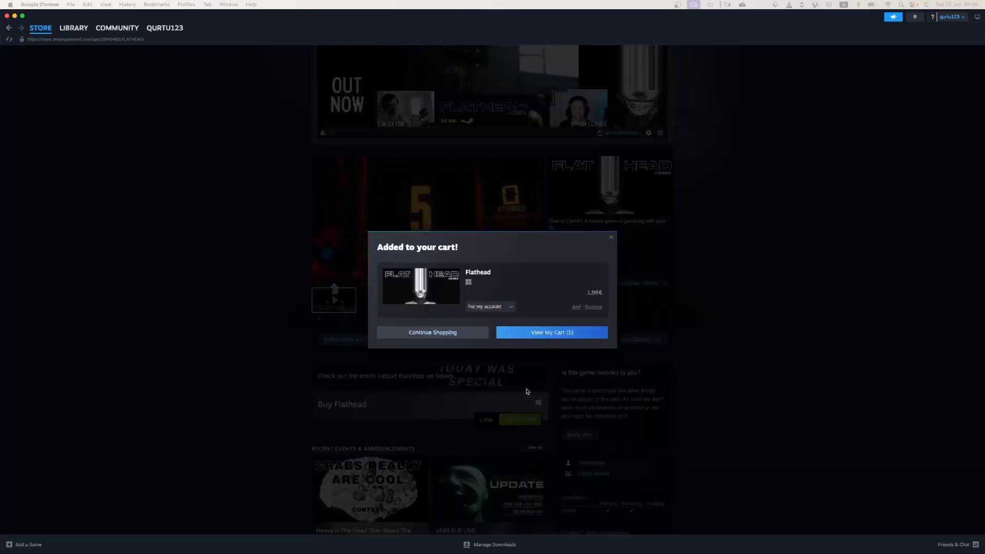
pyautogui.click(552, 332)
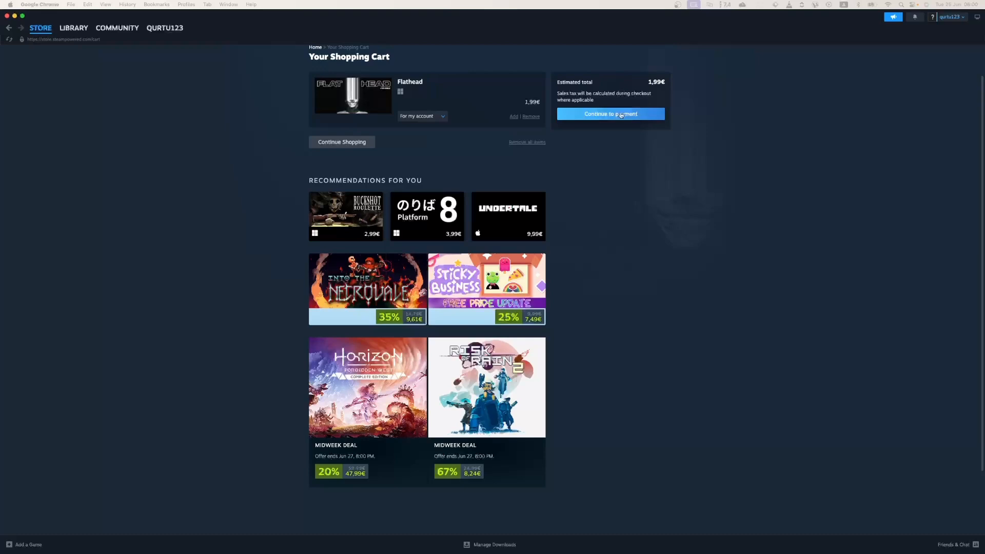
pyautogui.click(610, 114)
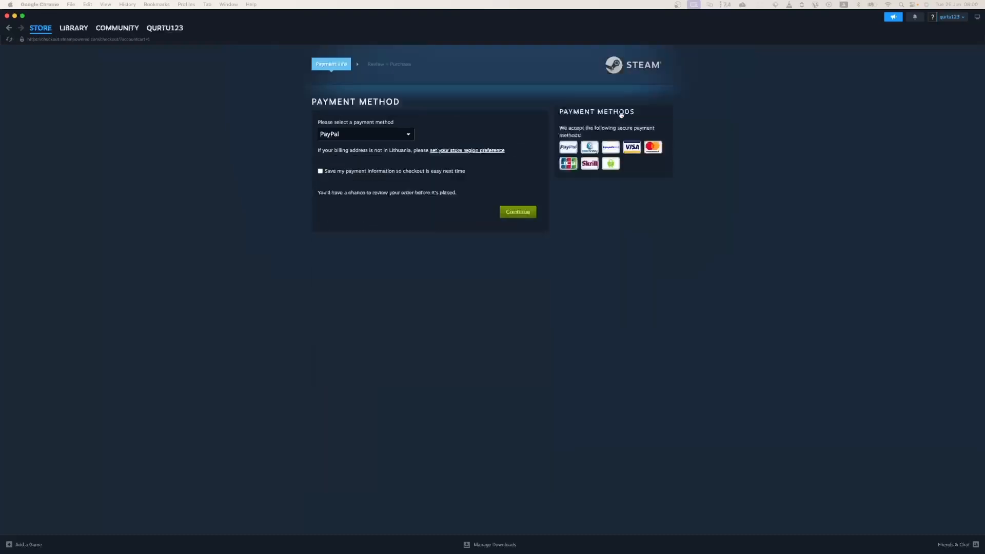
pyautogui.click(364, 134)
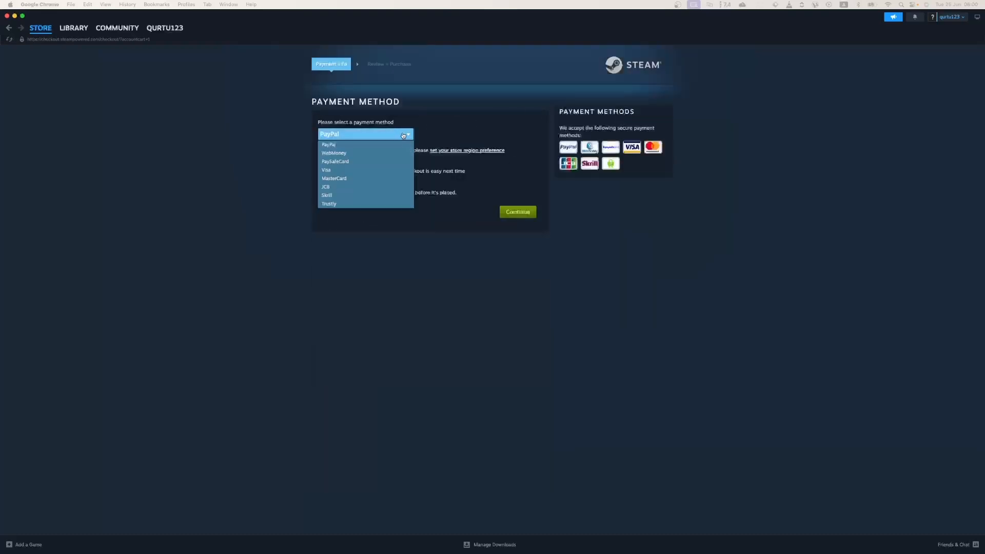
pyautogui.click(335, 161)
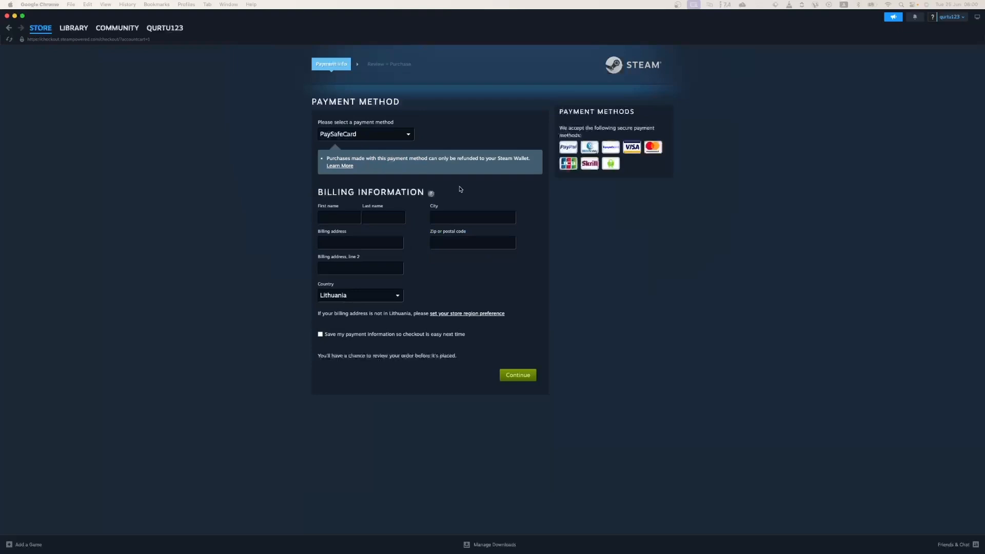
pyautogui.click(365, 134)
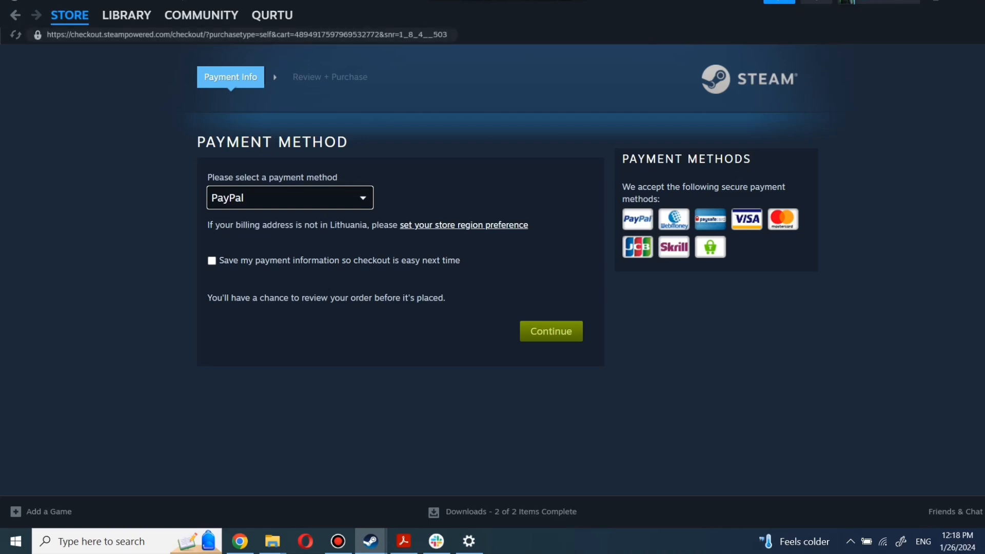
# Step: Go to Library Home, try then clear a name search, and select Counter-Strike 2
pyautogui.click(125, 15)
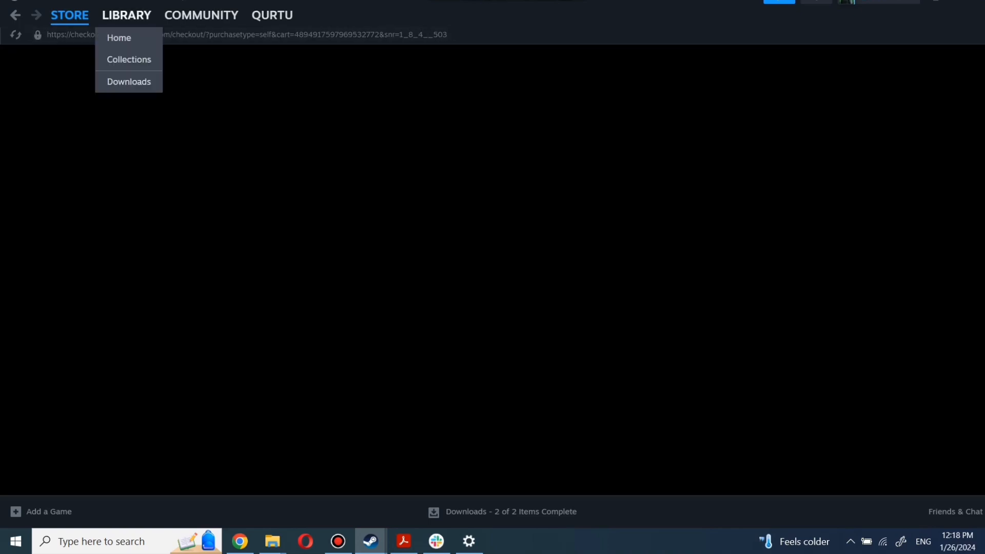
pyautogui.click(118, 37)
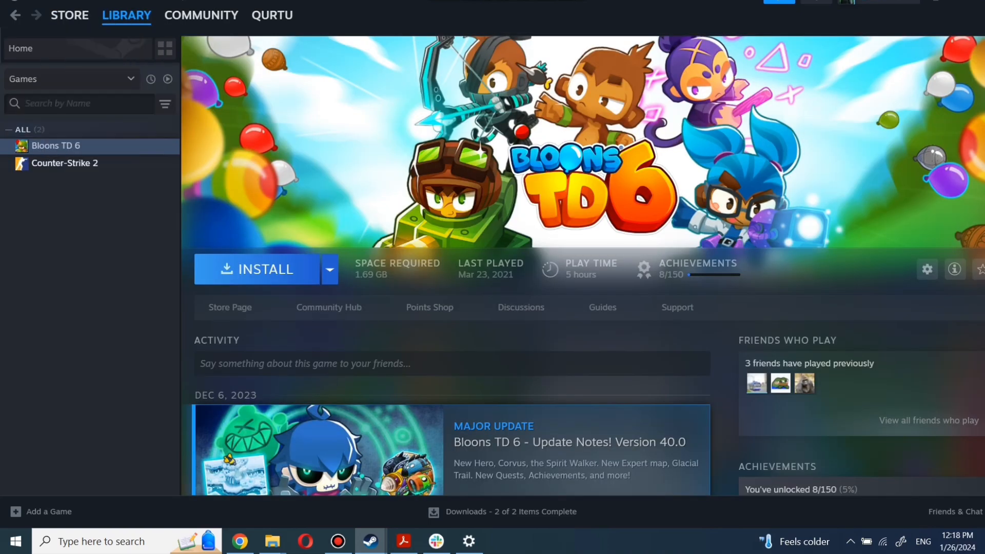
pyautogui.click(81, 103)
pyautogui.write('game nam')
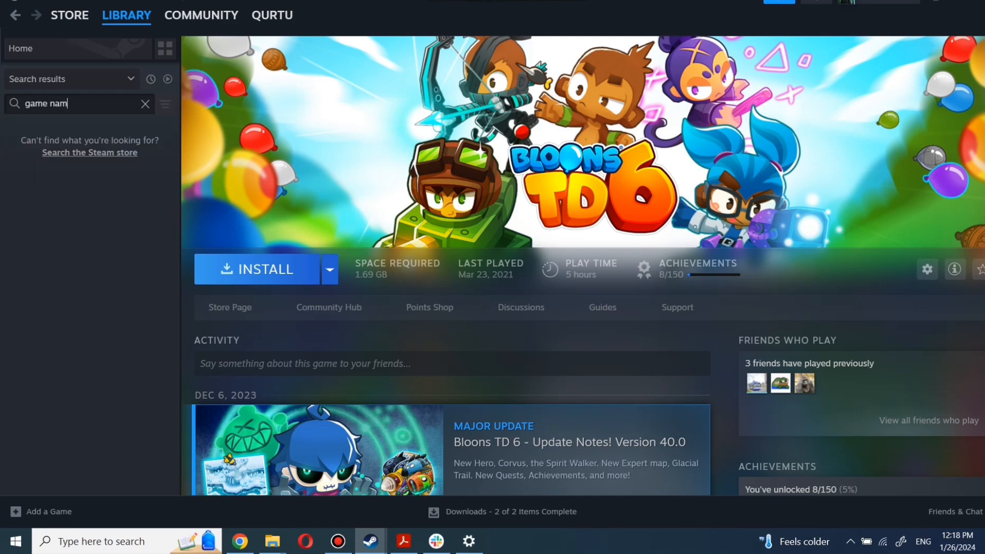
pyautogui.click(145, 103)
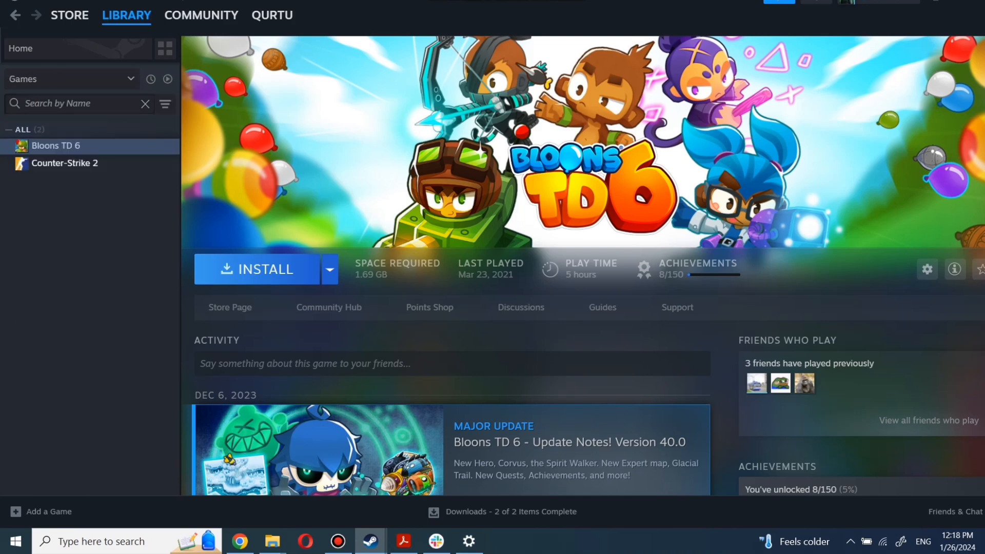
pyautogui.click(64, 163)
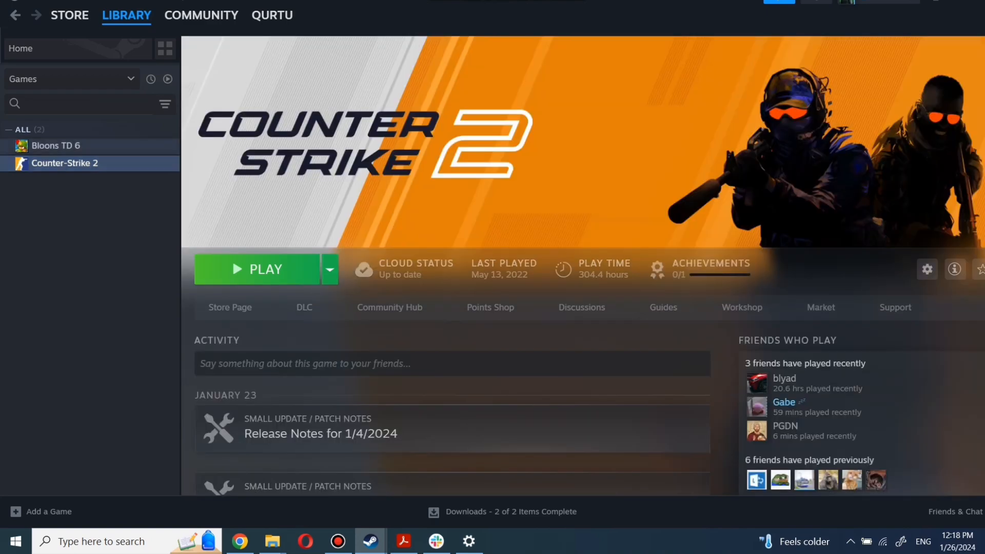
# Step: Select Bloons TD 6, let its install finish, then press Play
pyautogui.click(56, 145)
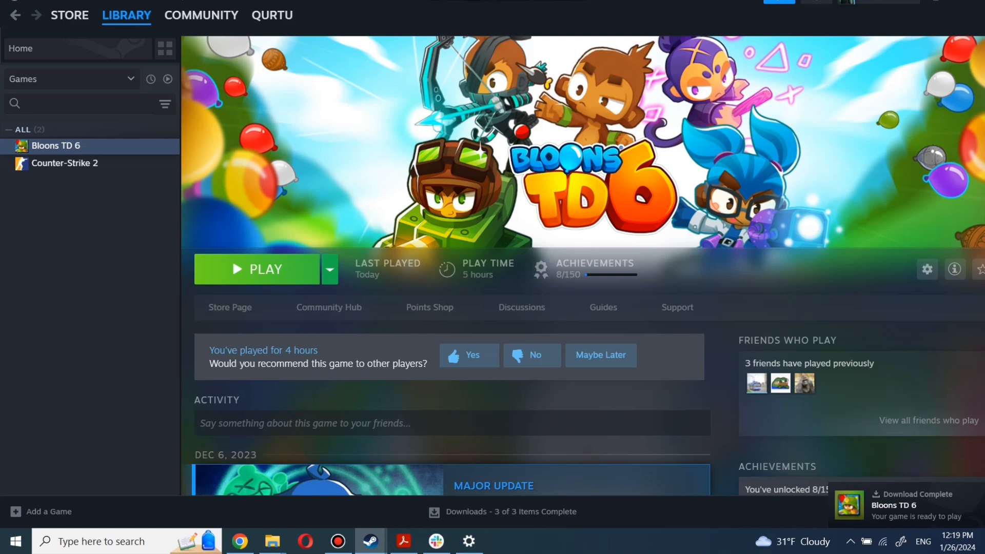
pyautogui.click(257, 269)
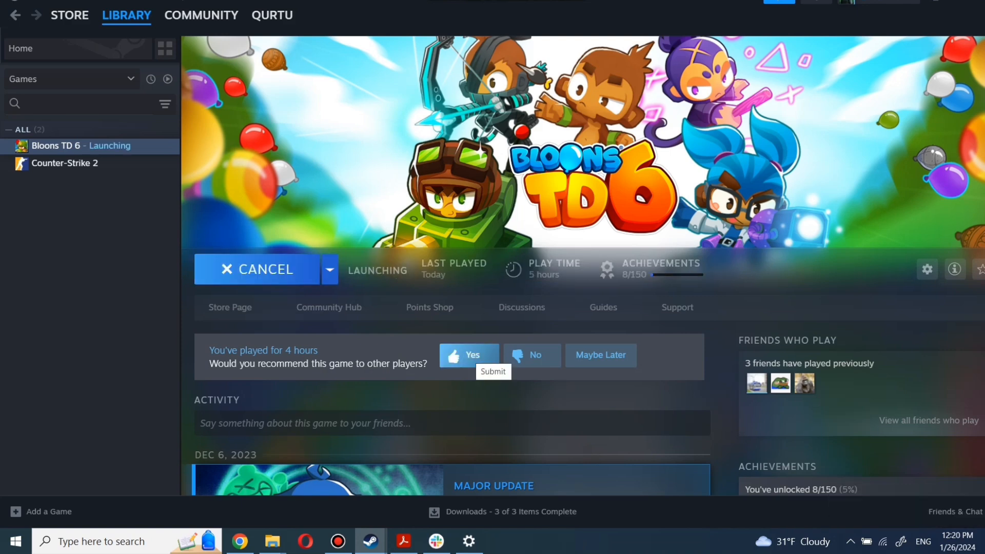